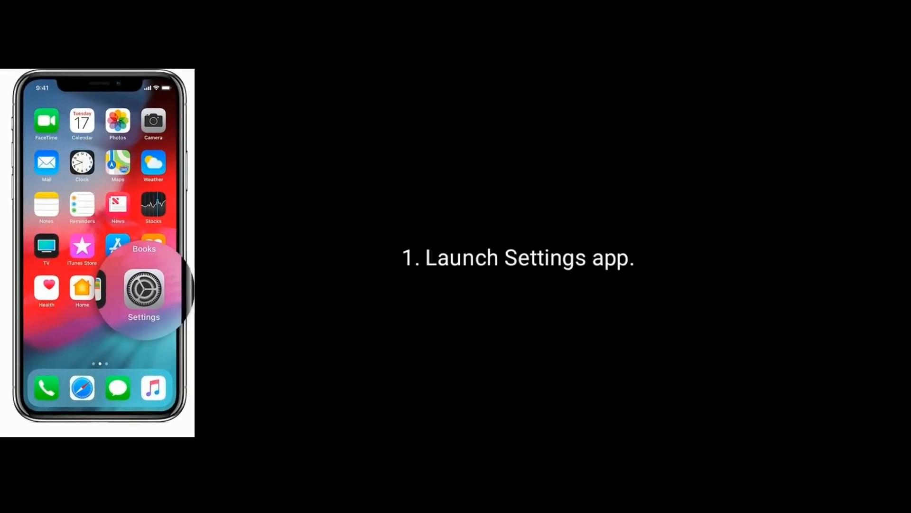
Step: Reach the Shut Down option under Settings > General to power off the iPhone
click(143, 289)
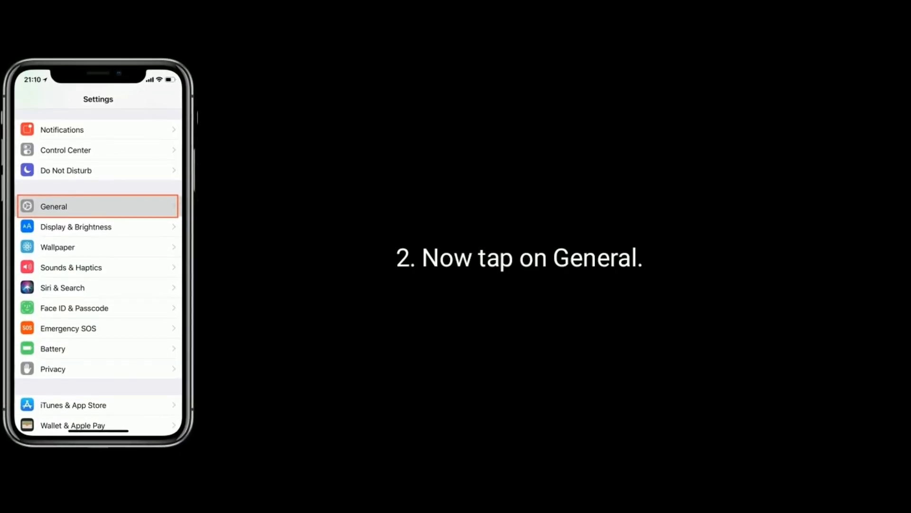
click(98, 206)
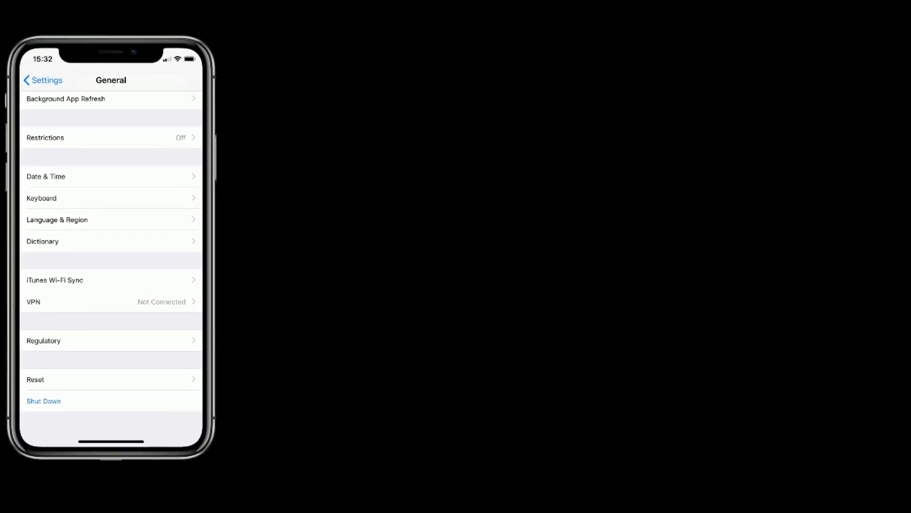
click(43, 401)
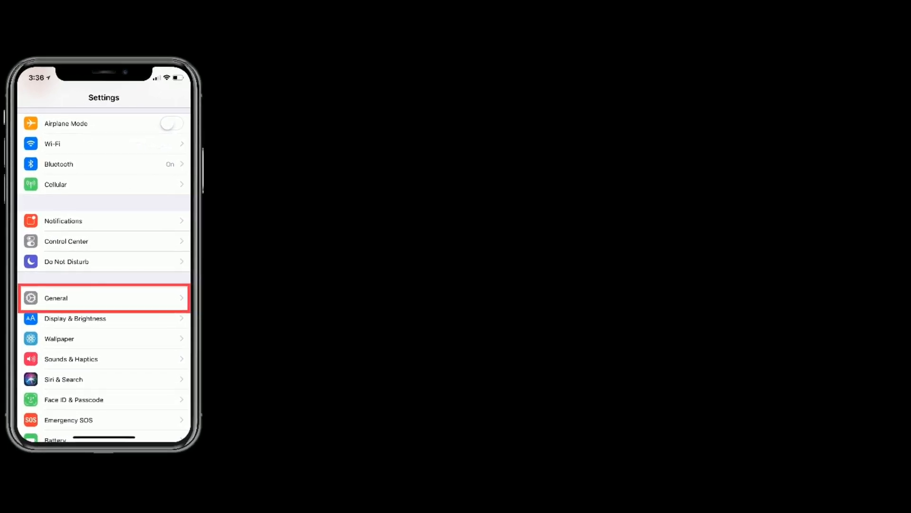
Step: Reset the iPhone's network settings from General > Reset
click(103, 297)
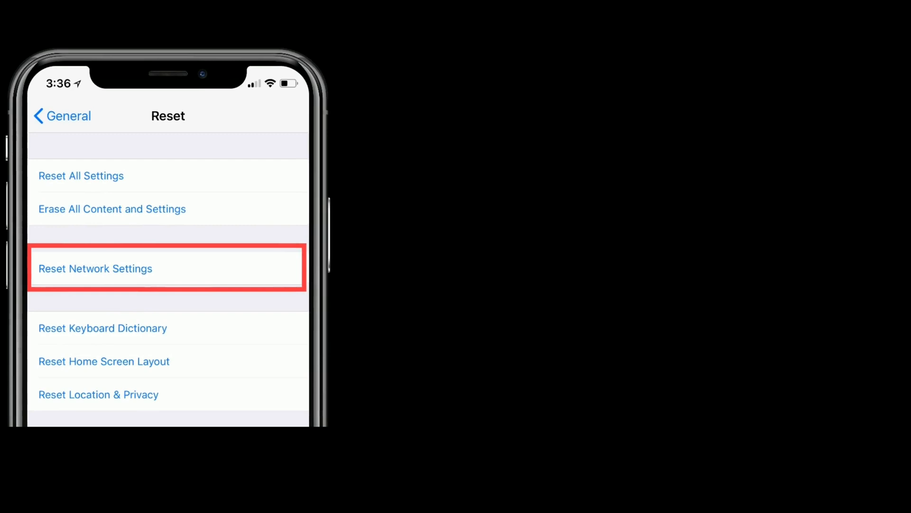
click(166, 267)
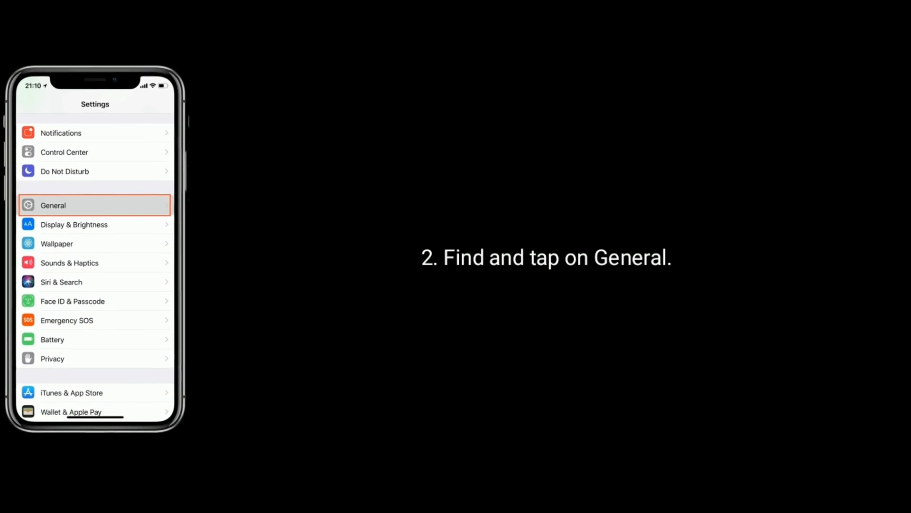
Step: Enter the General page from the main Settings list
click(95, 205)
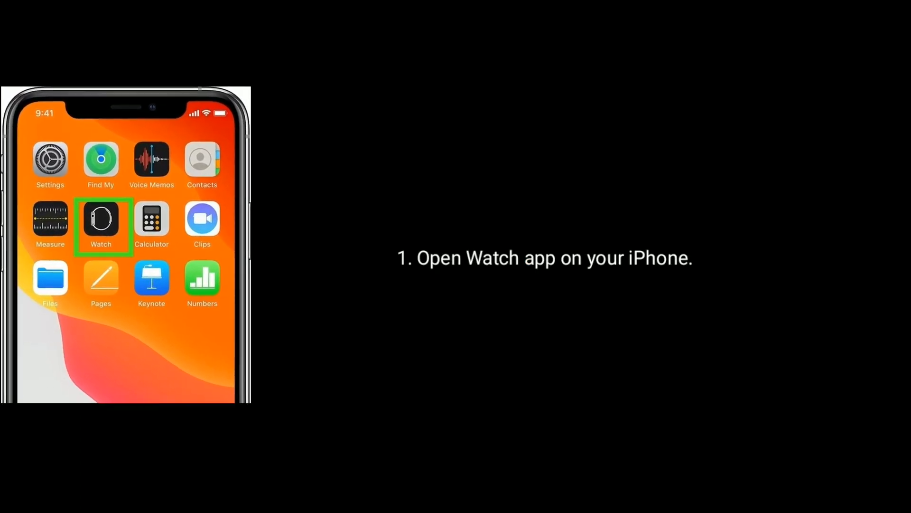
Step: In the Watch app, select the paired 44mm watch and show its info page
click(101, 222)
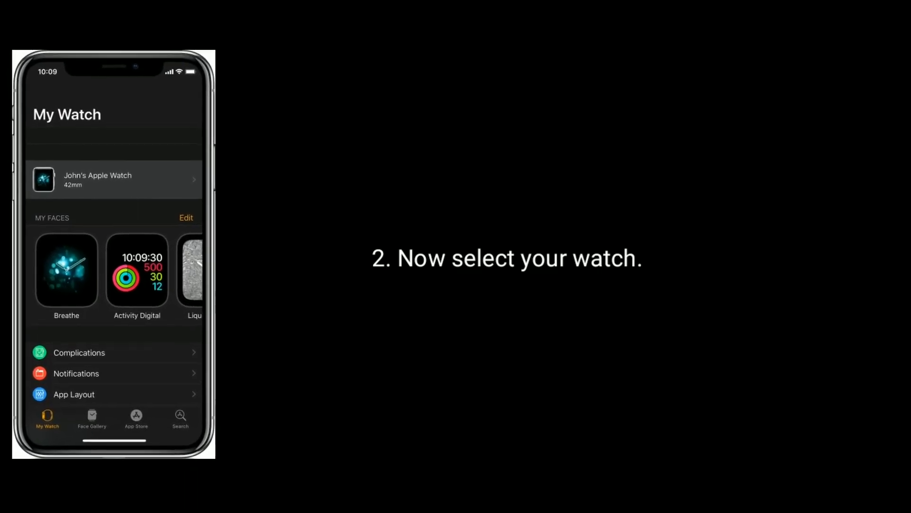
click(112, 180)
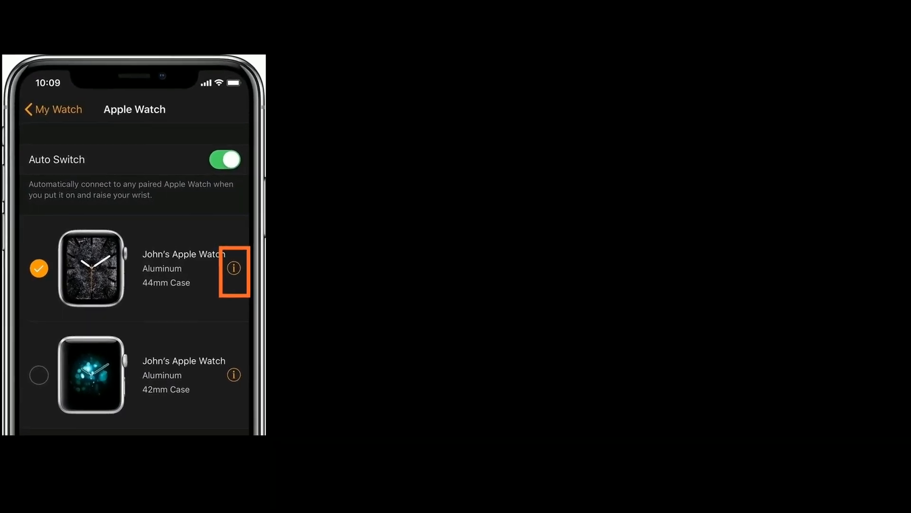
click(234, 271)
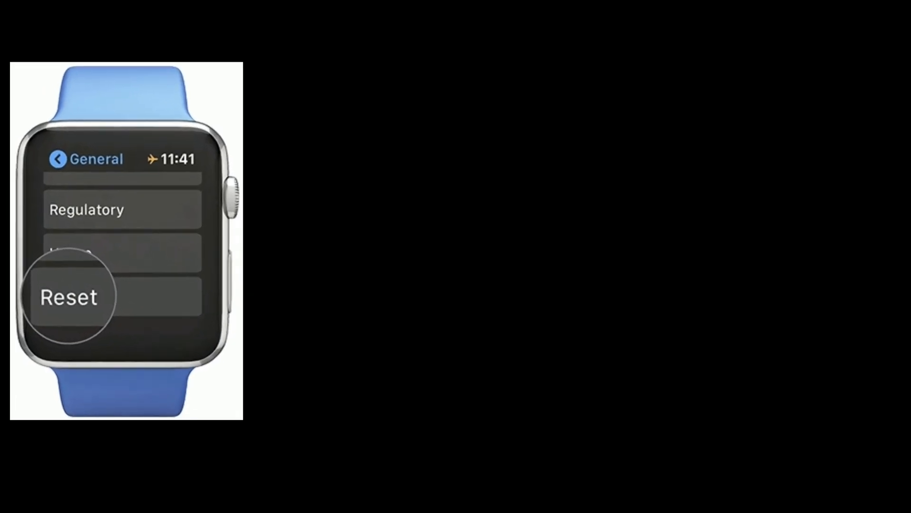
Step: Enter the Reset menu under General on the watch, where Erase All Content and Settings appears
click(69, 296)
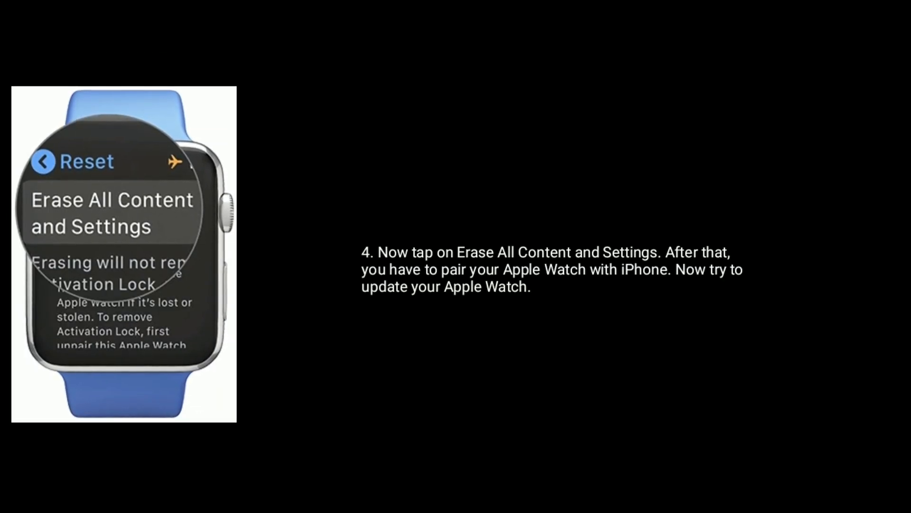